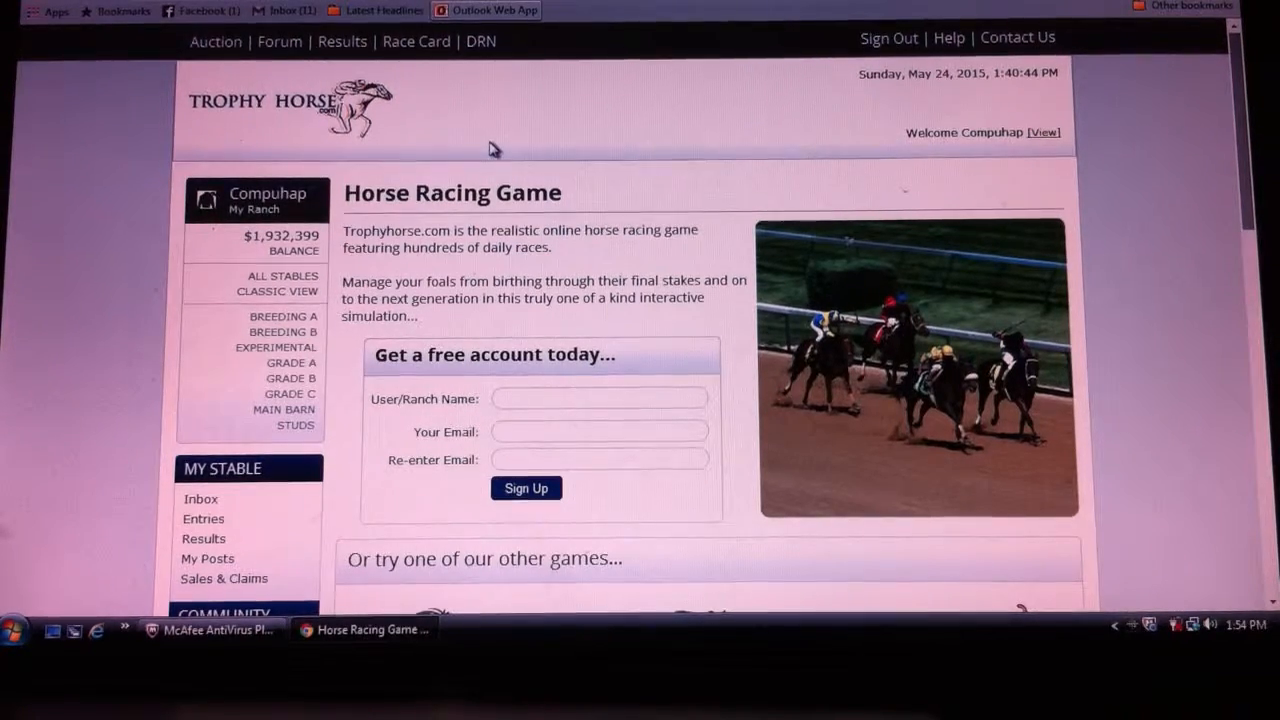
mouse_move(804, 164)
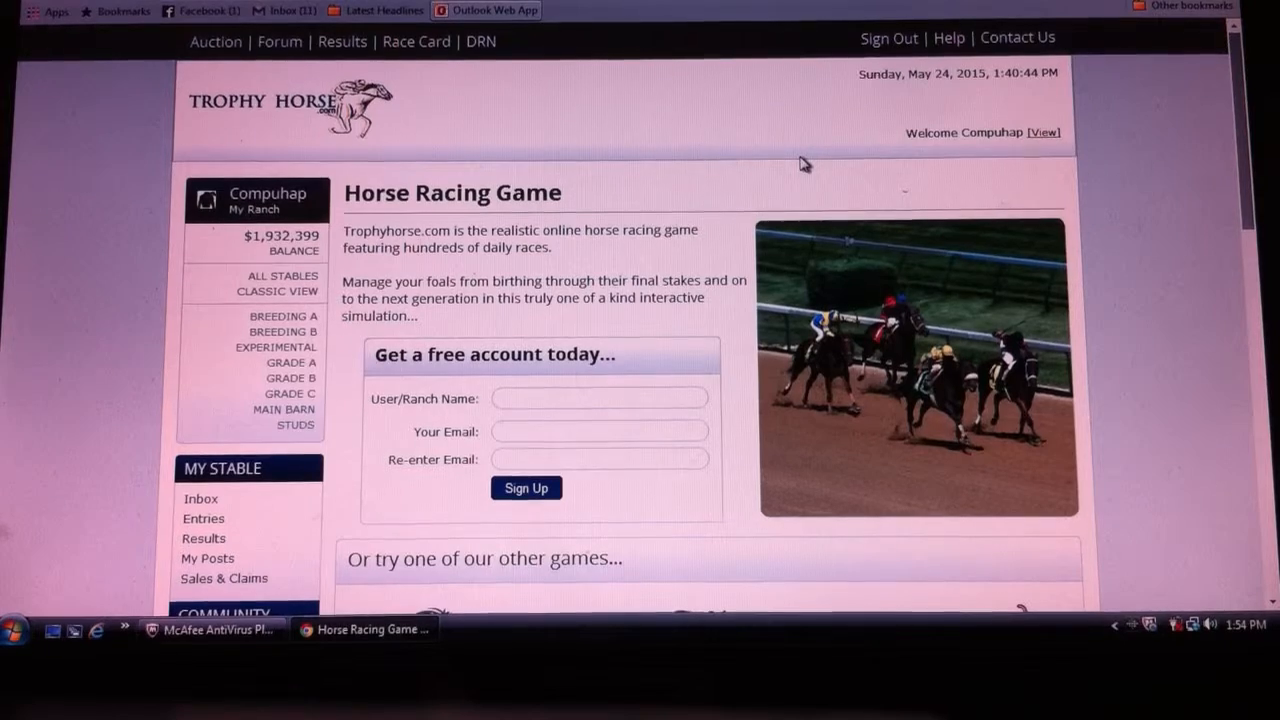
mouse_move(778, 136)
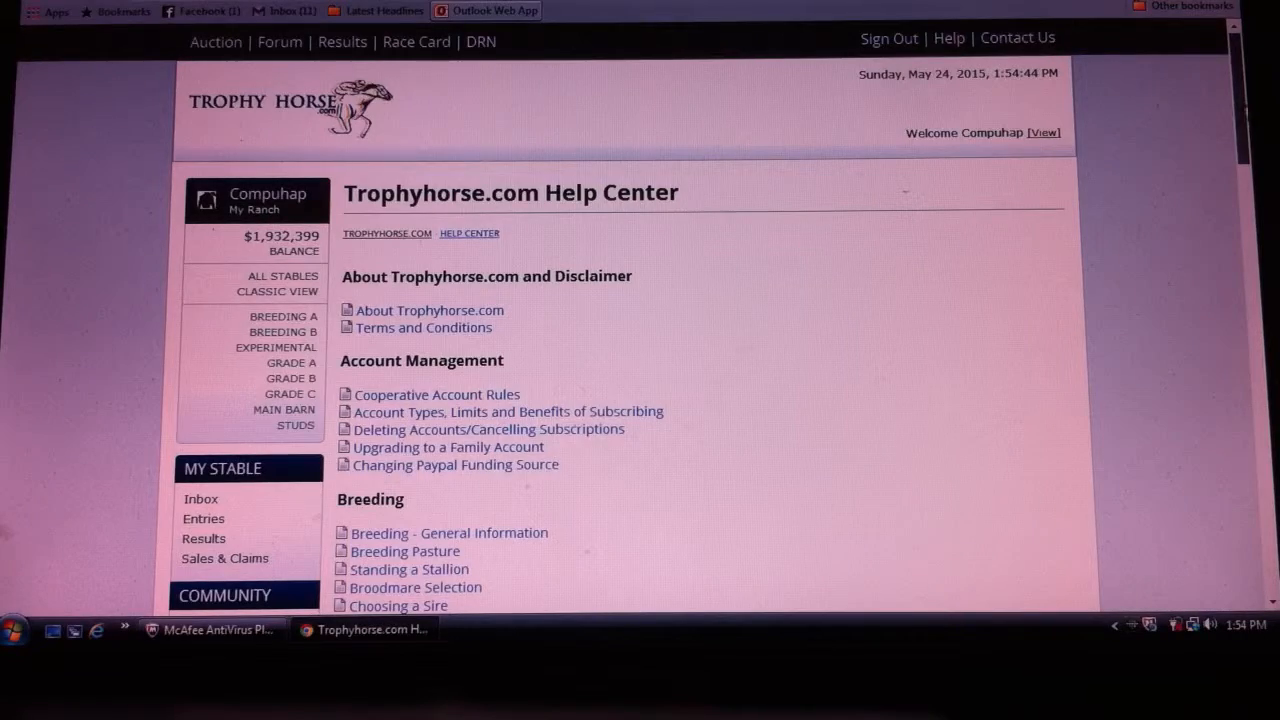
scroll("down", 3)
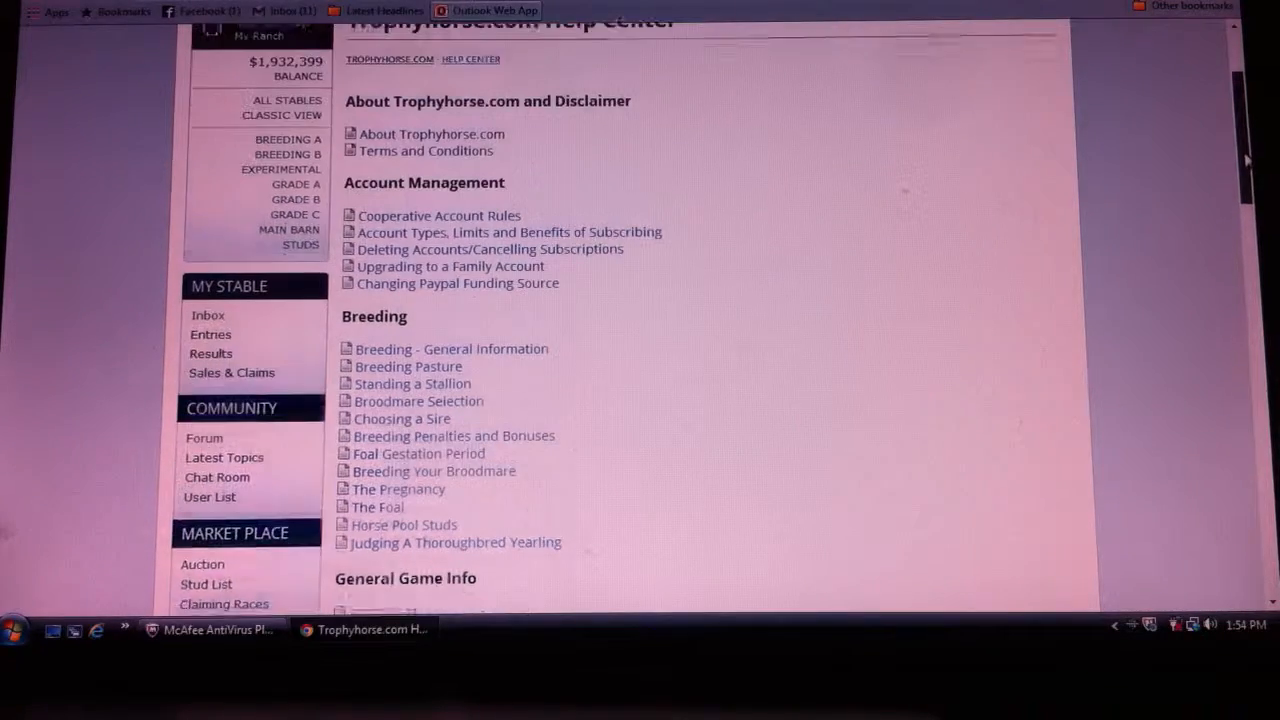
scroll("down", 3)
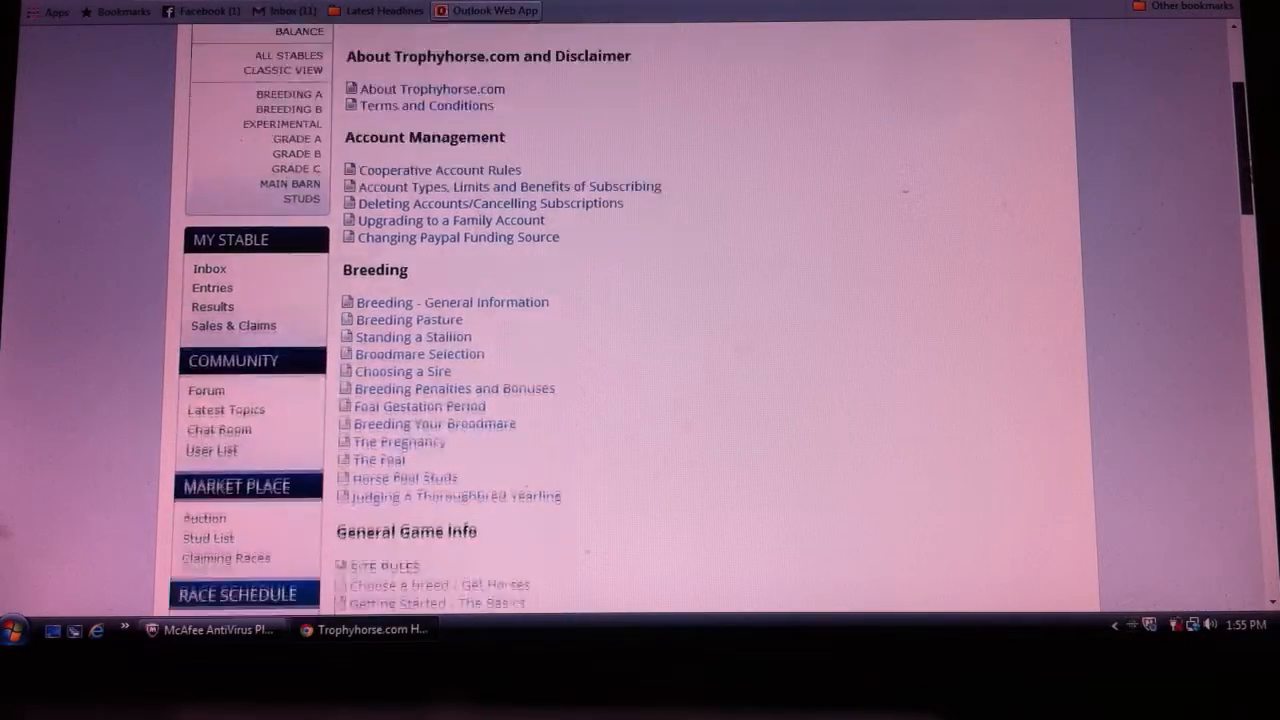
scroll("down", 3)
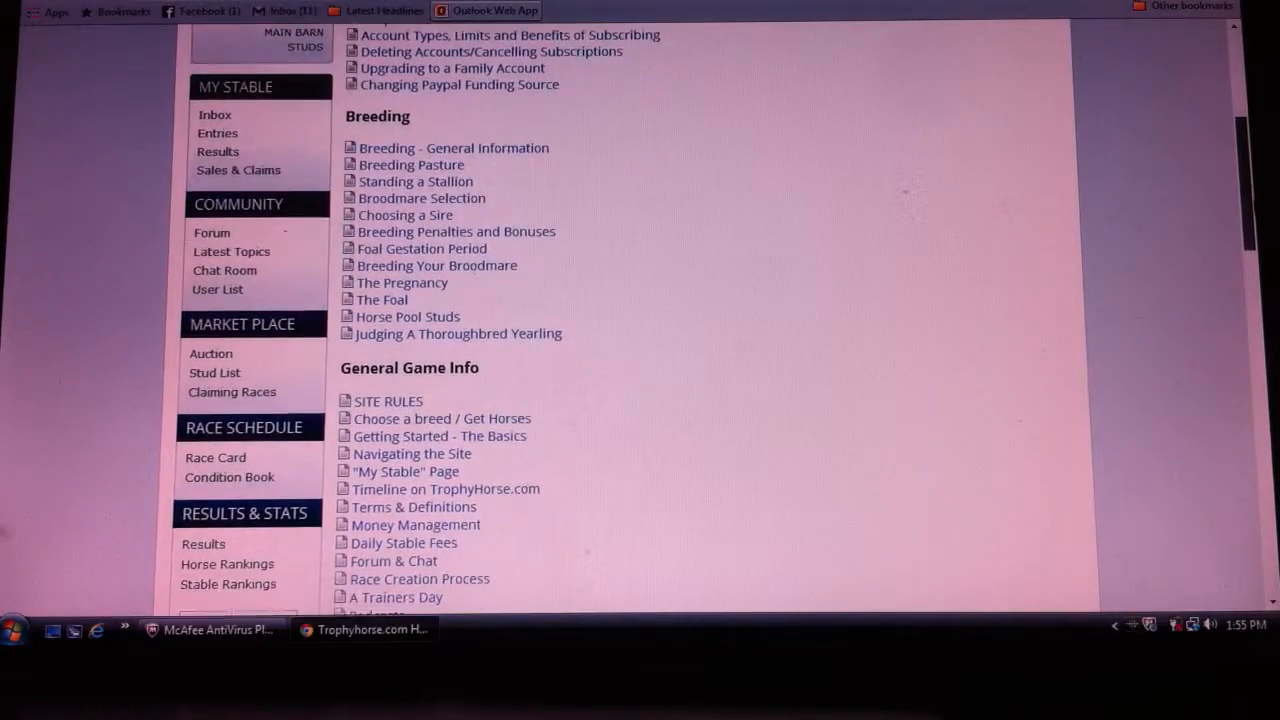
scroll("down", 3)
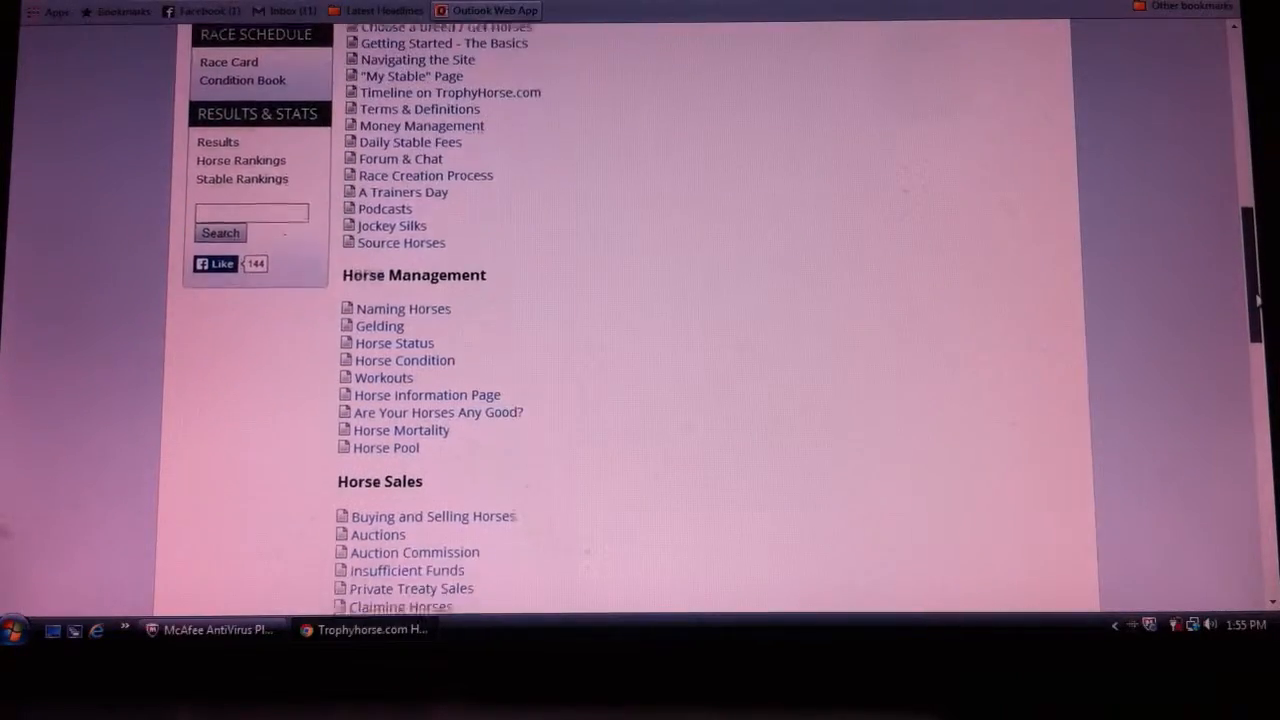
scroll("down", 3)
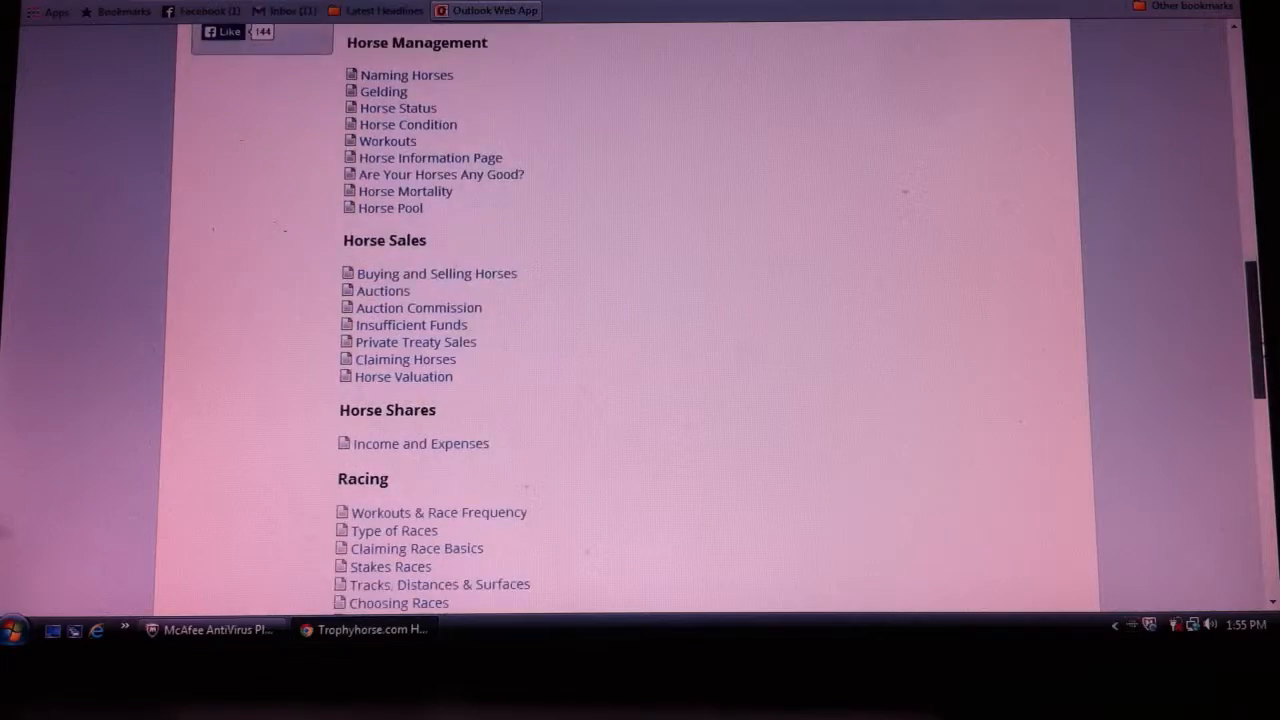
scroll("down", 3)
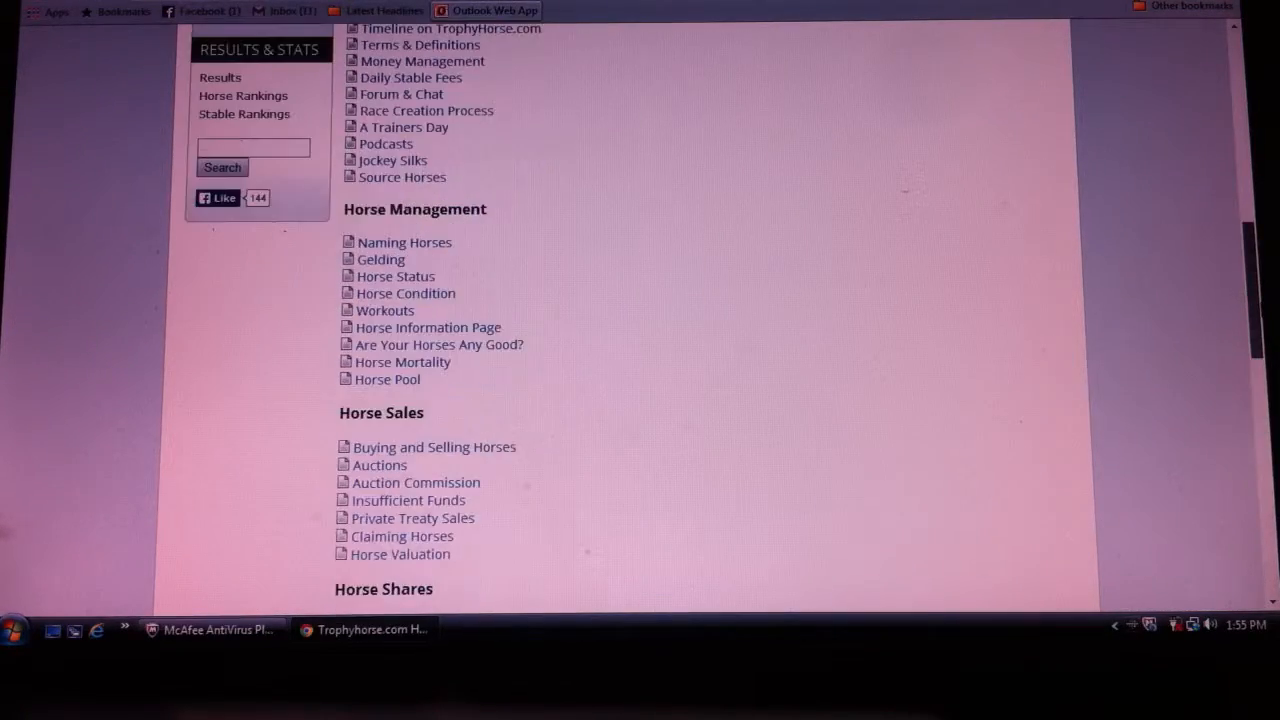
scroll("up", 3)
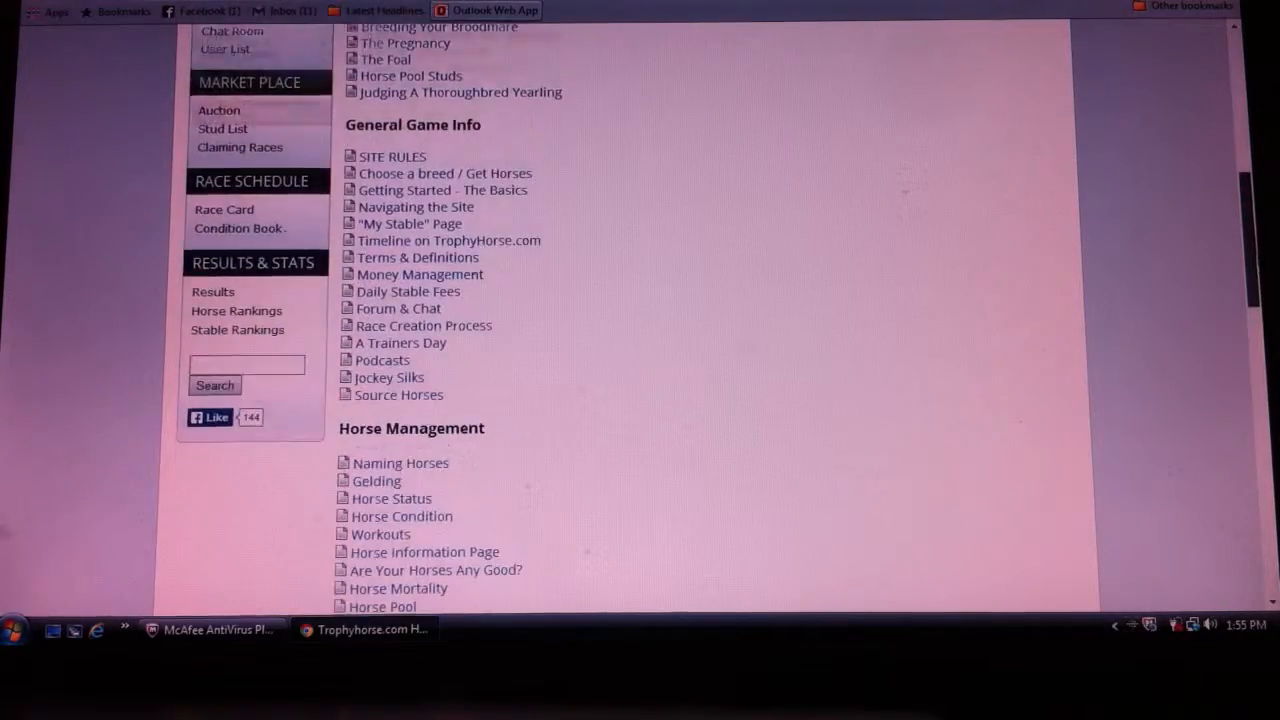